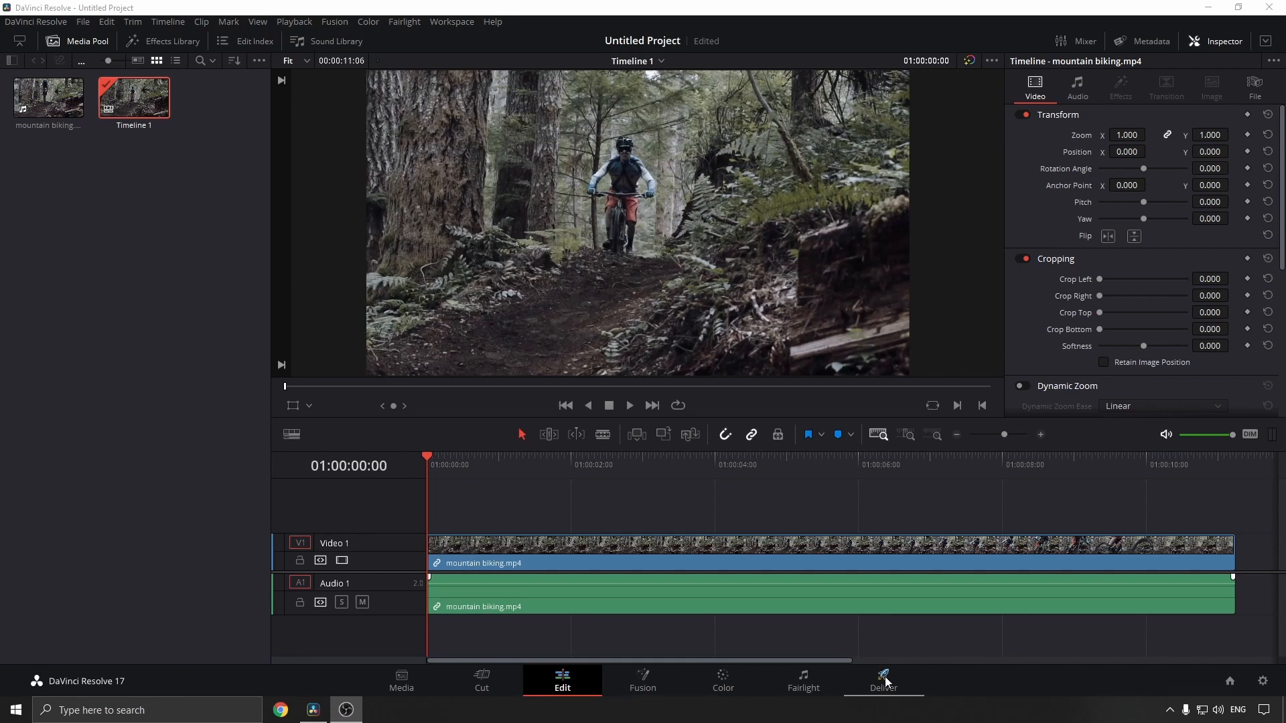
Switch to the Deliver page to show the mountain biking timeline's render settings.
click(883, 679)
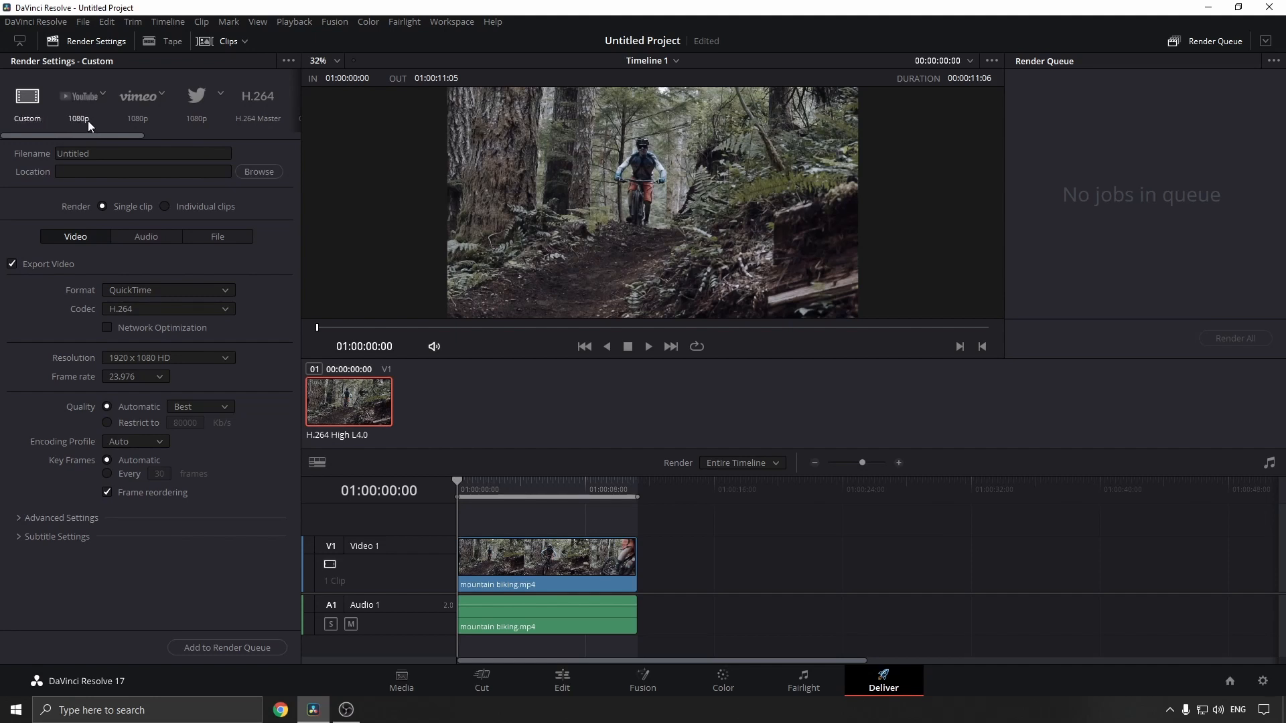
Preview the Vimeo and Twitter 1080p presets, then apply the YouTube 1080p preset.
click(138, 102)
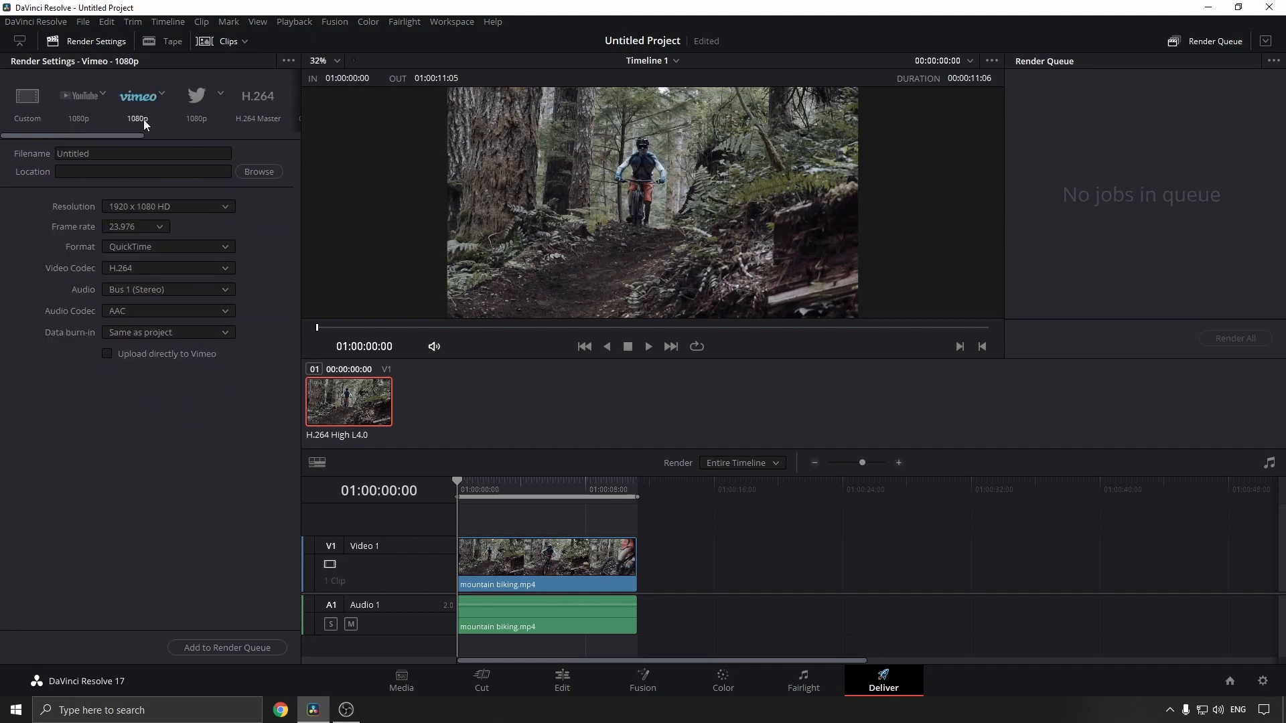
click(196, 98)
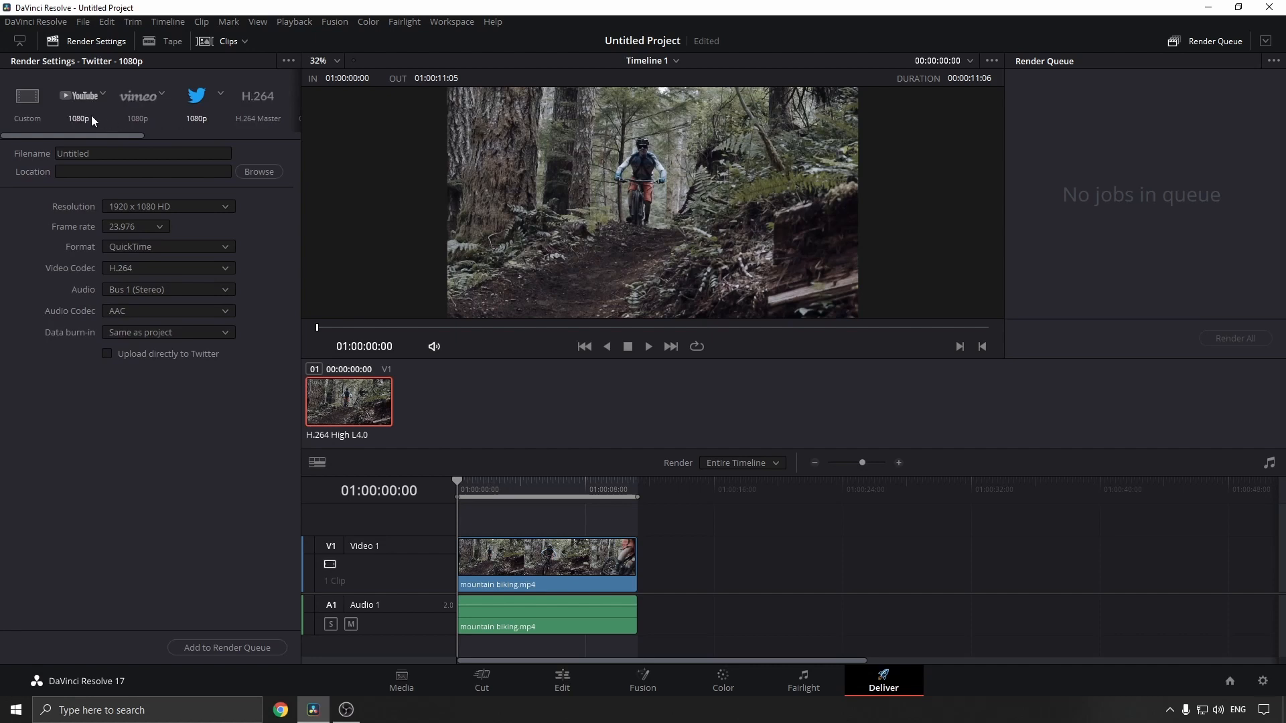
click(79, 96)
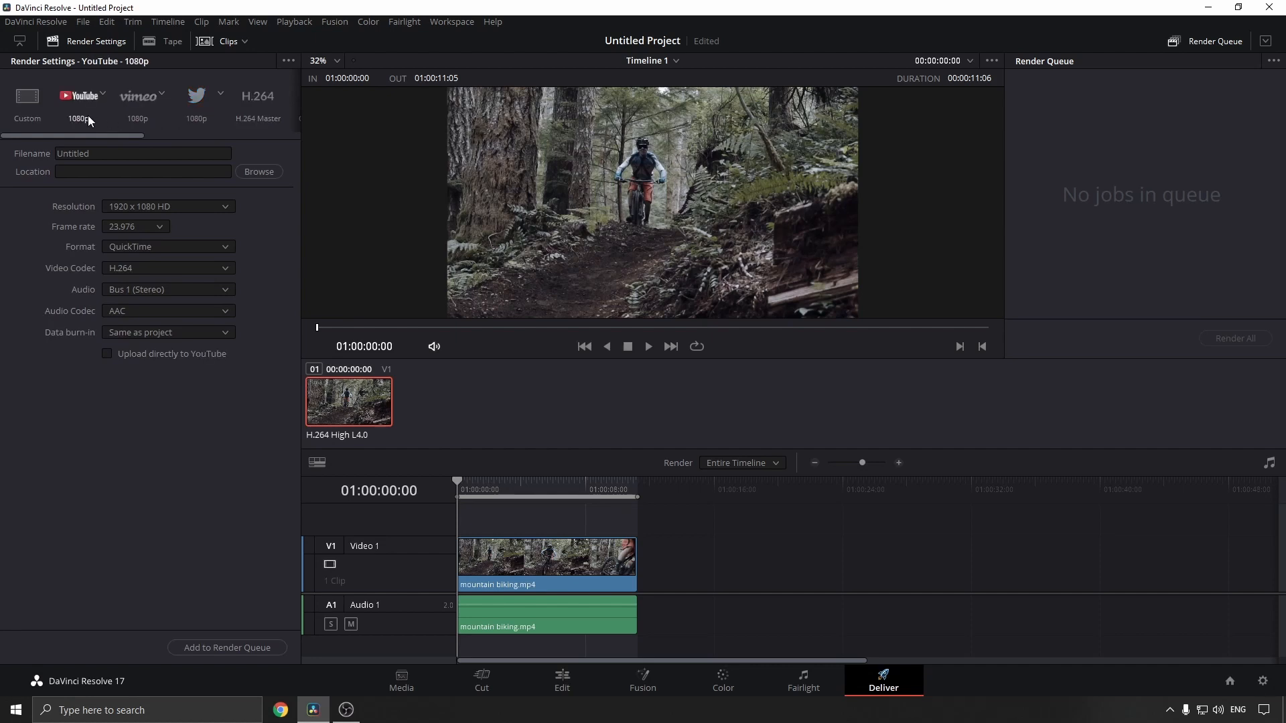
click(143, 154)
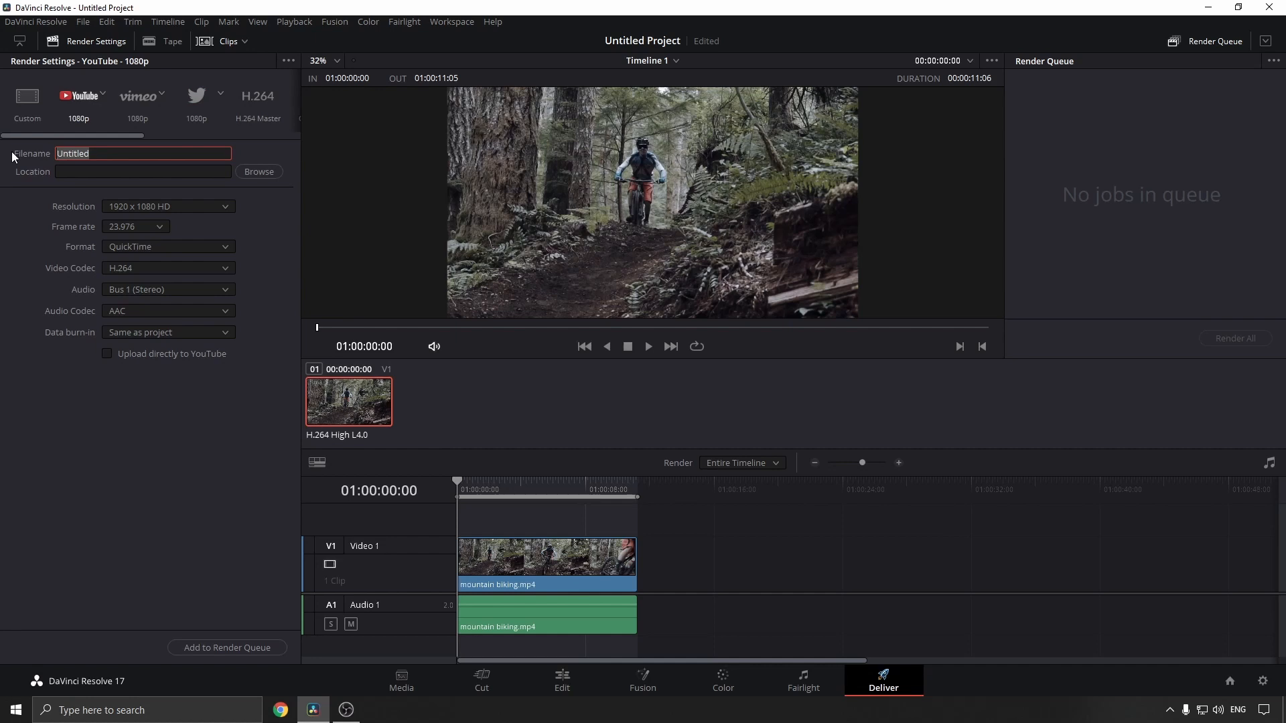
Enter Test1 as the filename and confirm Desktop as the File Destination.
text(Test1)
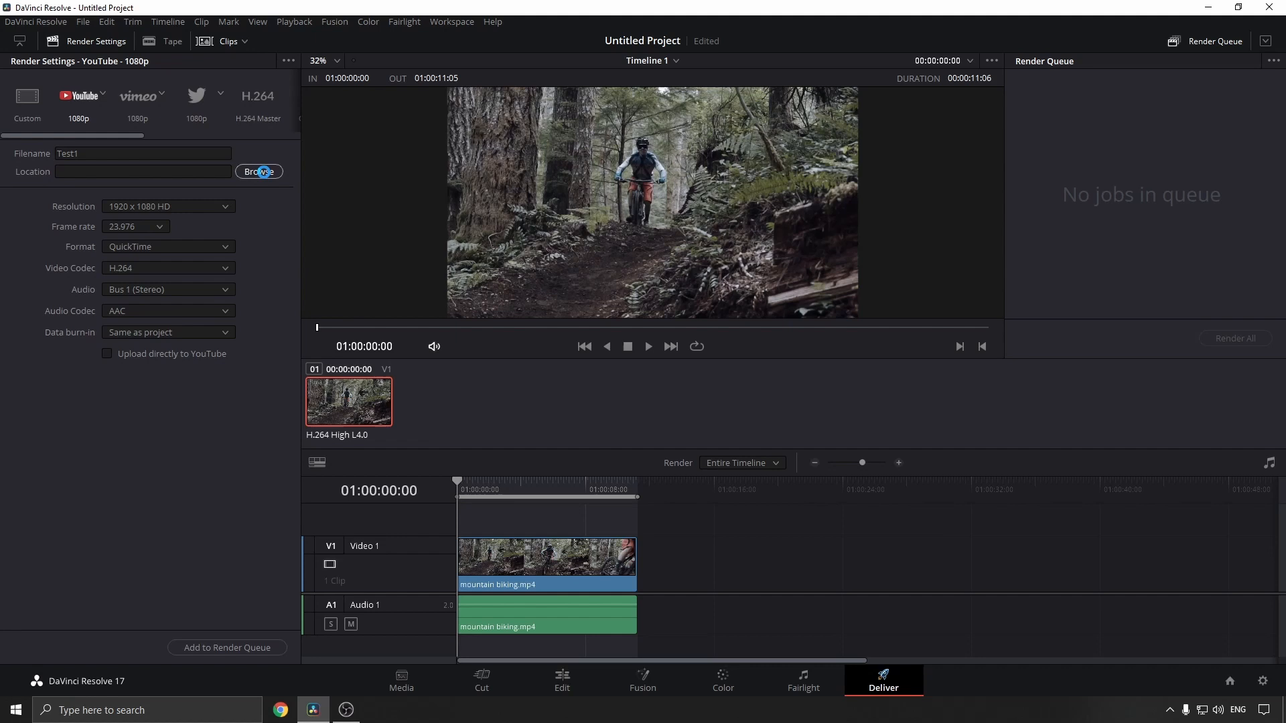
click(258, 171)
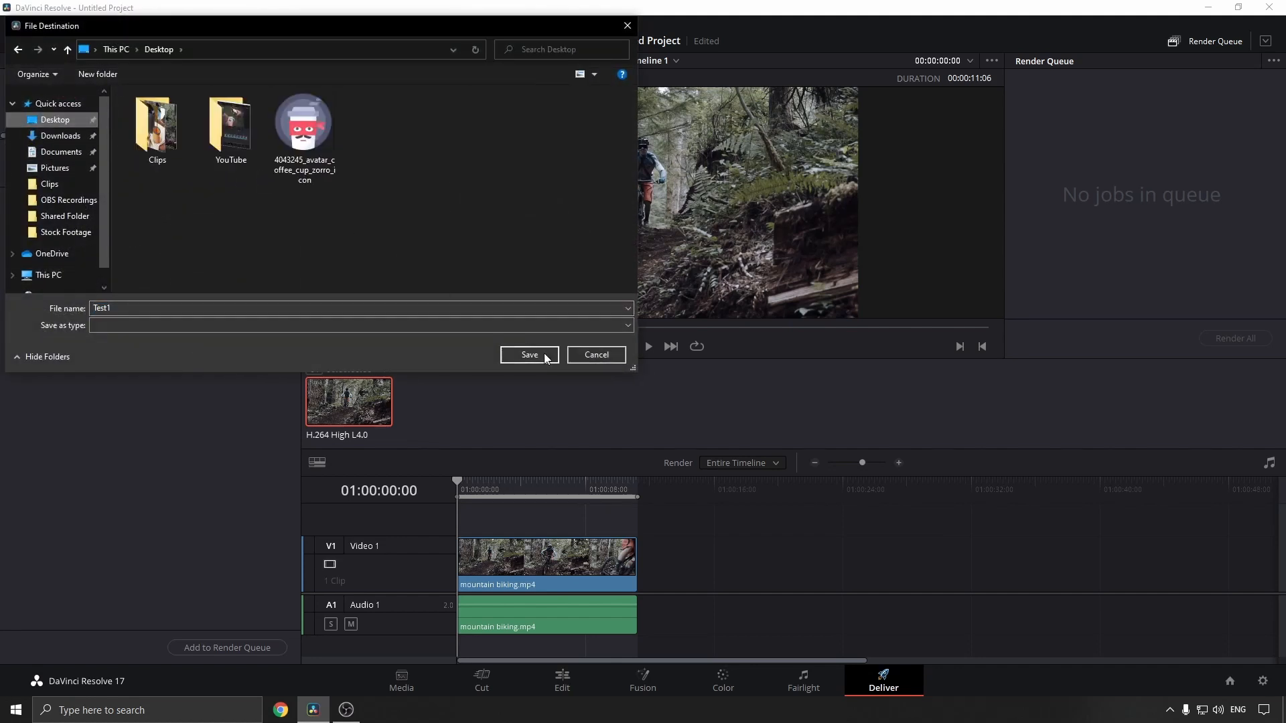
click(529, 355)
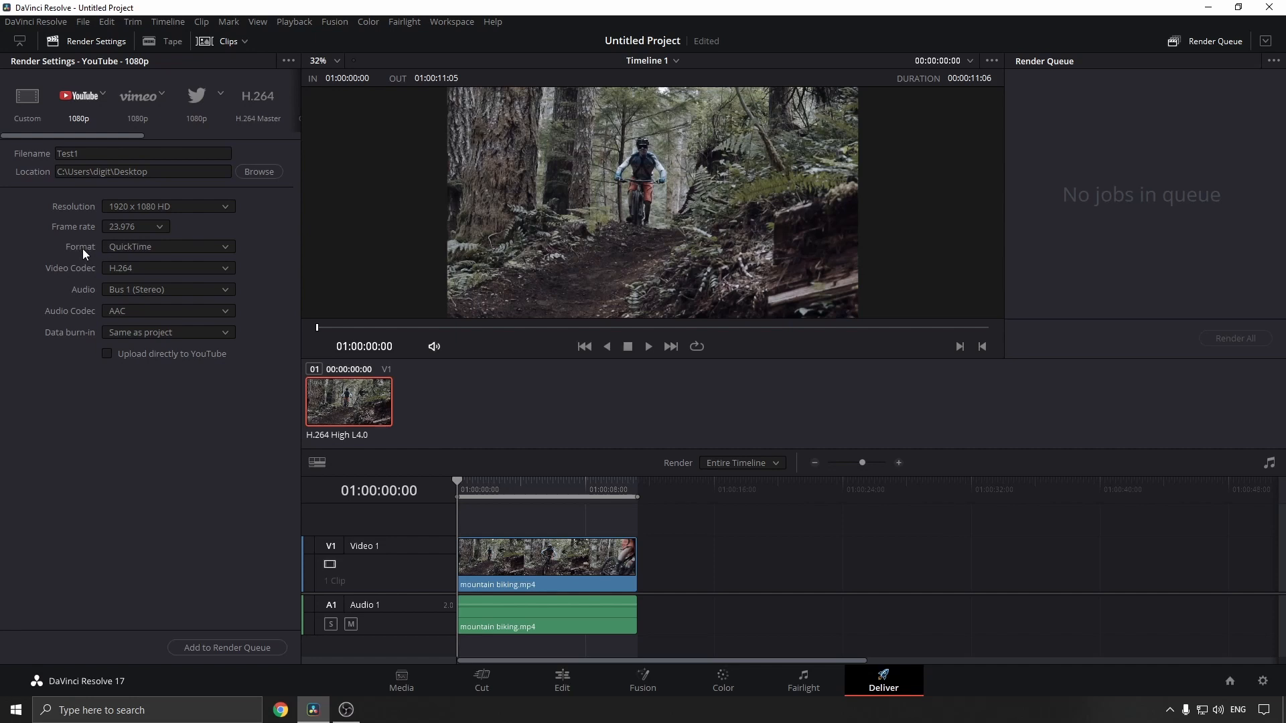
mouse_move(228, 253)
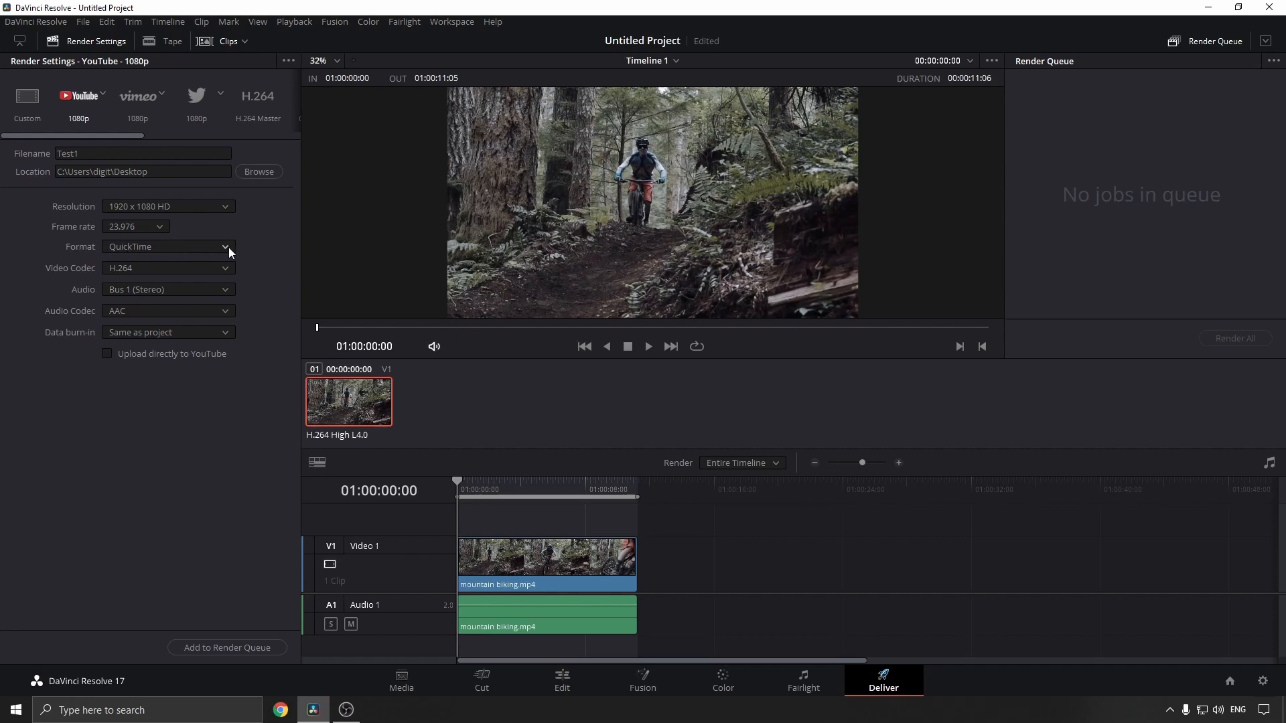
Change the format to MP4, add the job to the render queue, and render all.
click(168, 247)
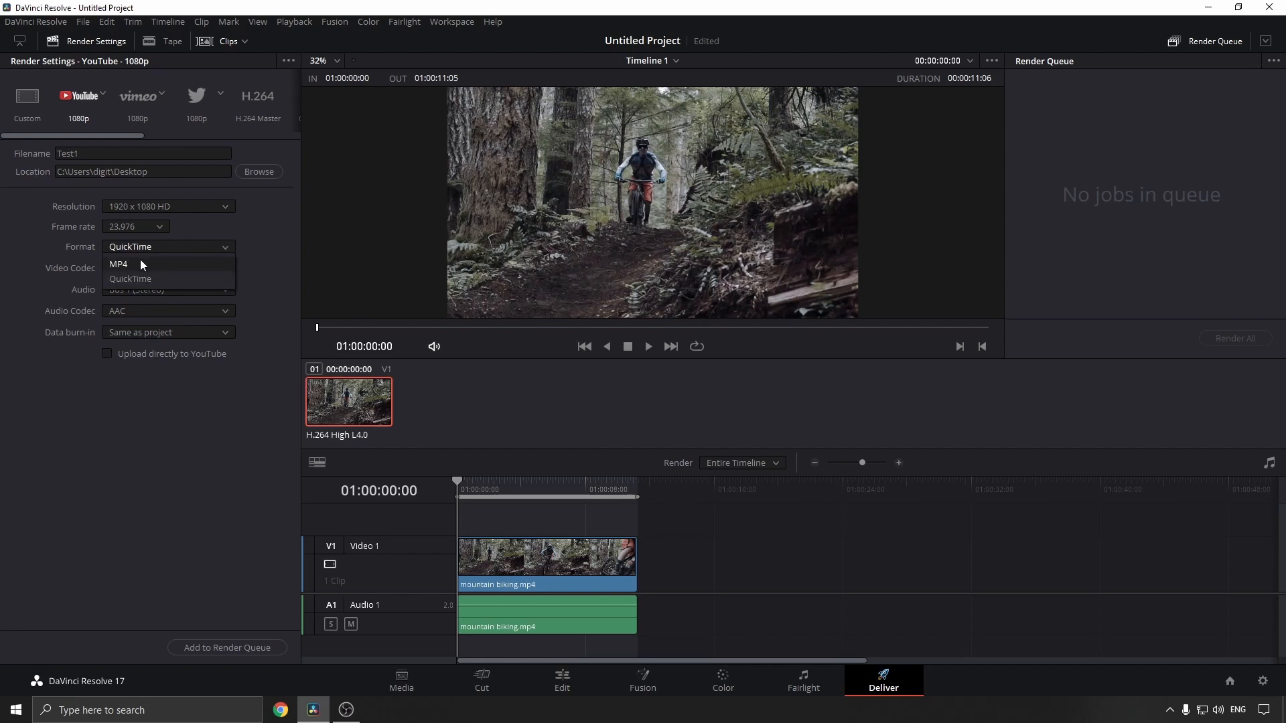
click(117, 264)
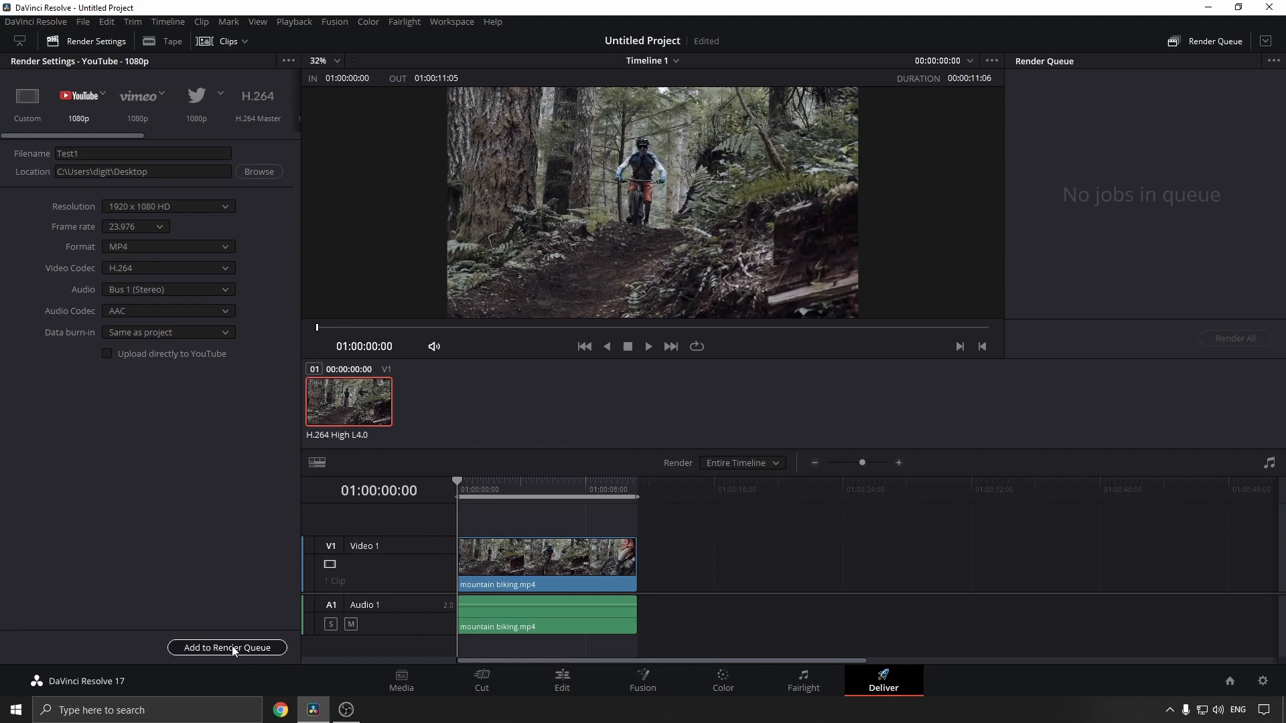
click(227, 647)
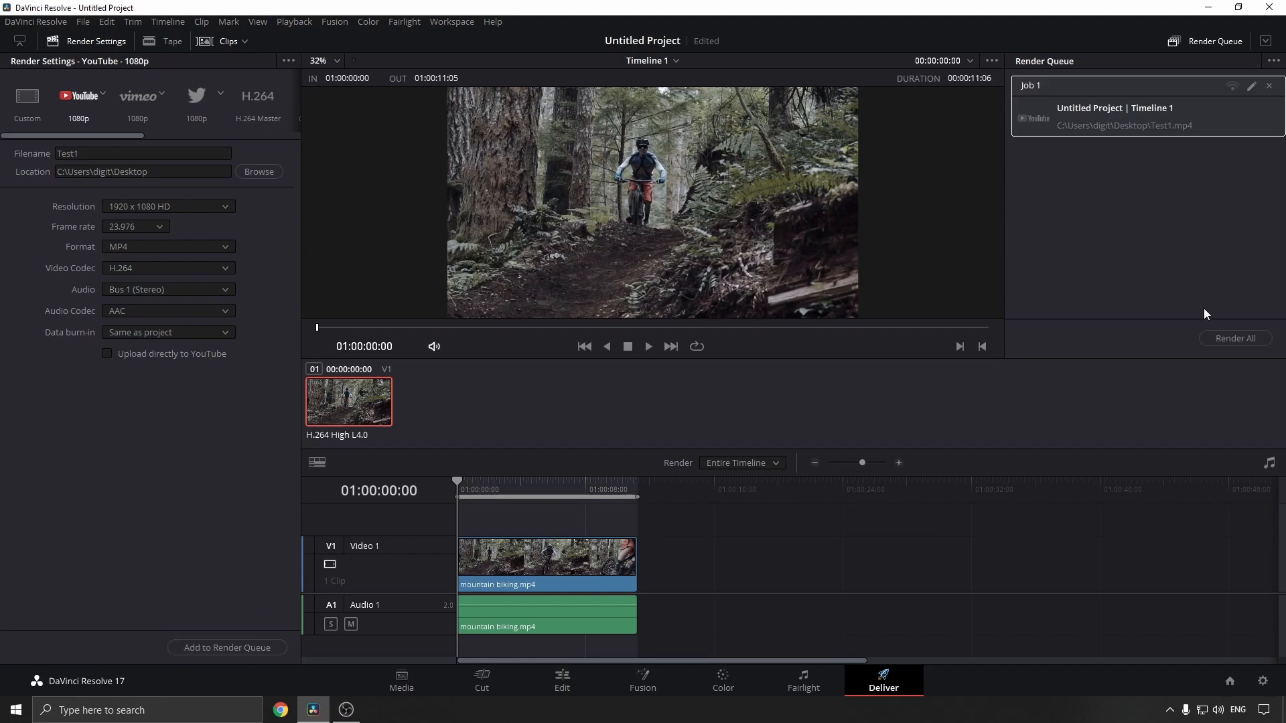
click(1234, 338)
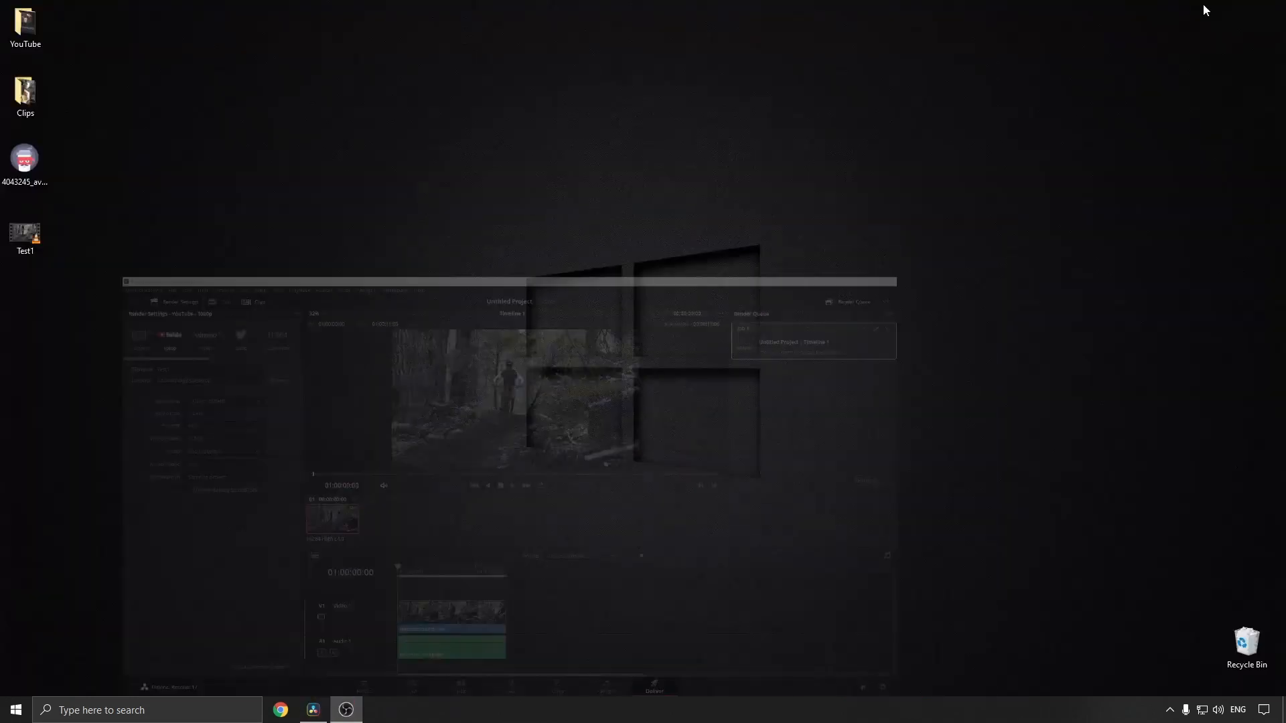
Open the Properties dialog of the Test1 file on the desktop.
click(25, 233)
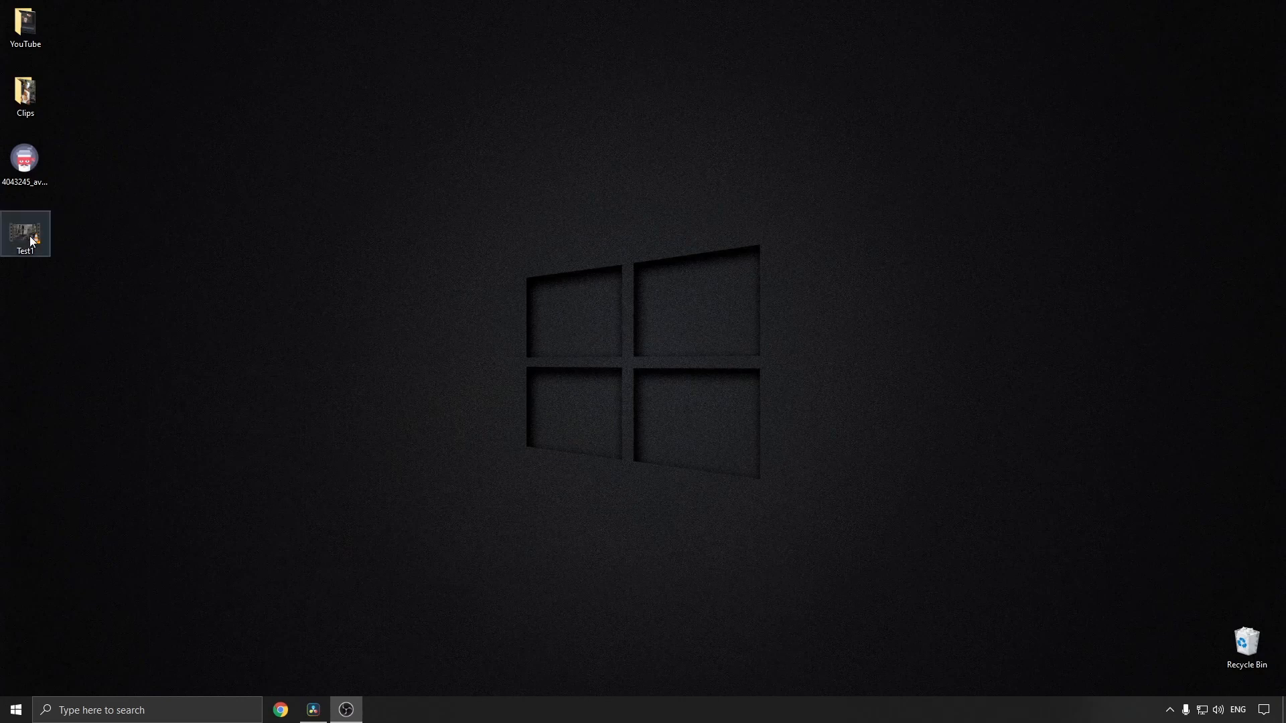
right_click(24, 234)
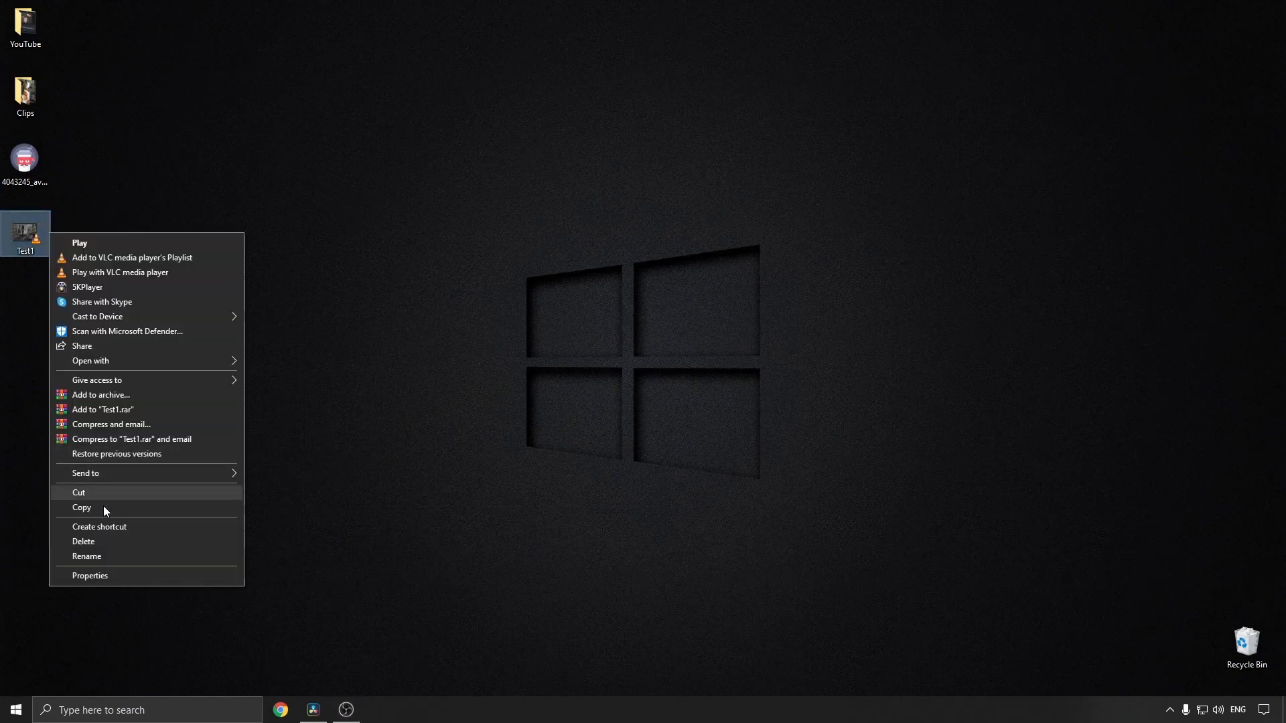
click(89, 575)
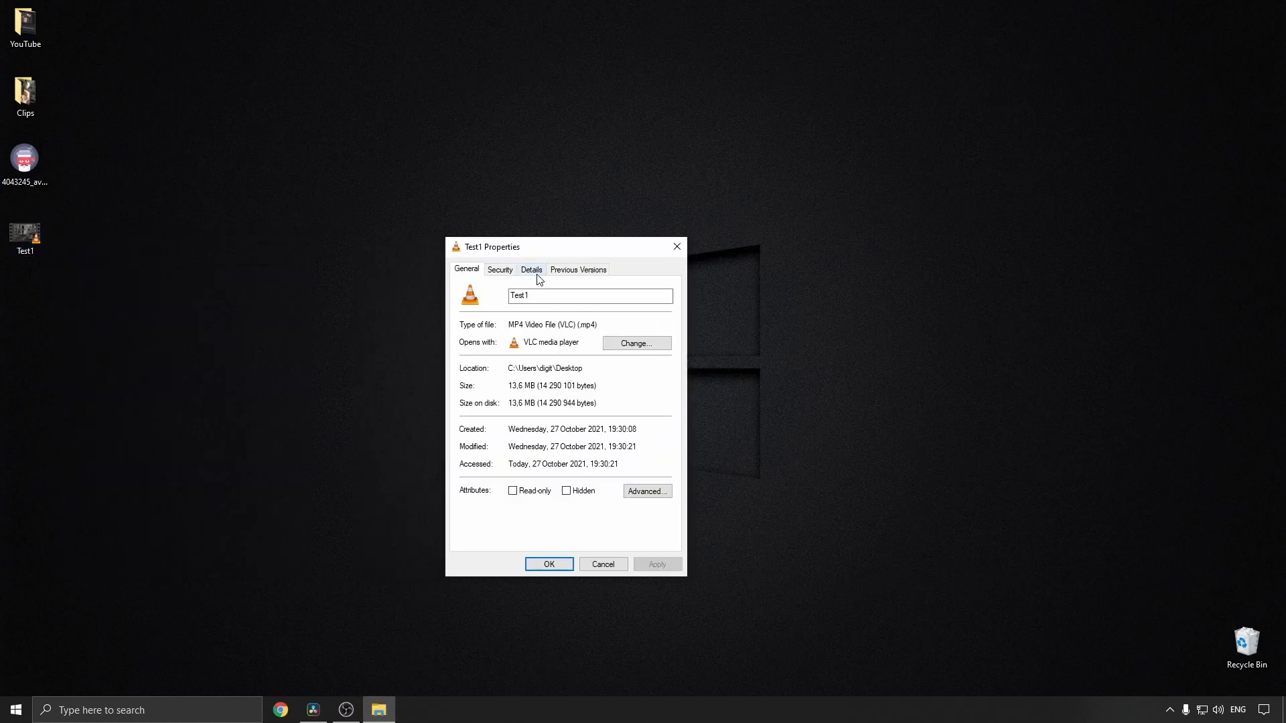
View the Details tab's File section listing Test1.mp4, 13.6 MB, in Desktop.
click(532, 270)
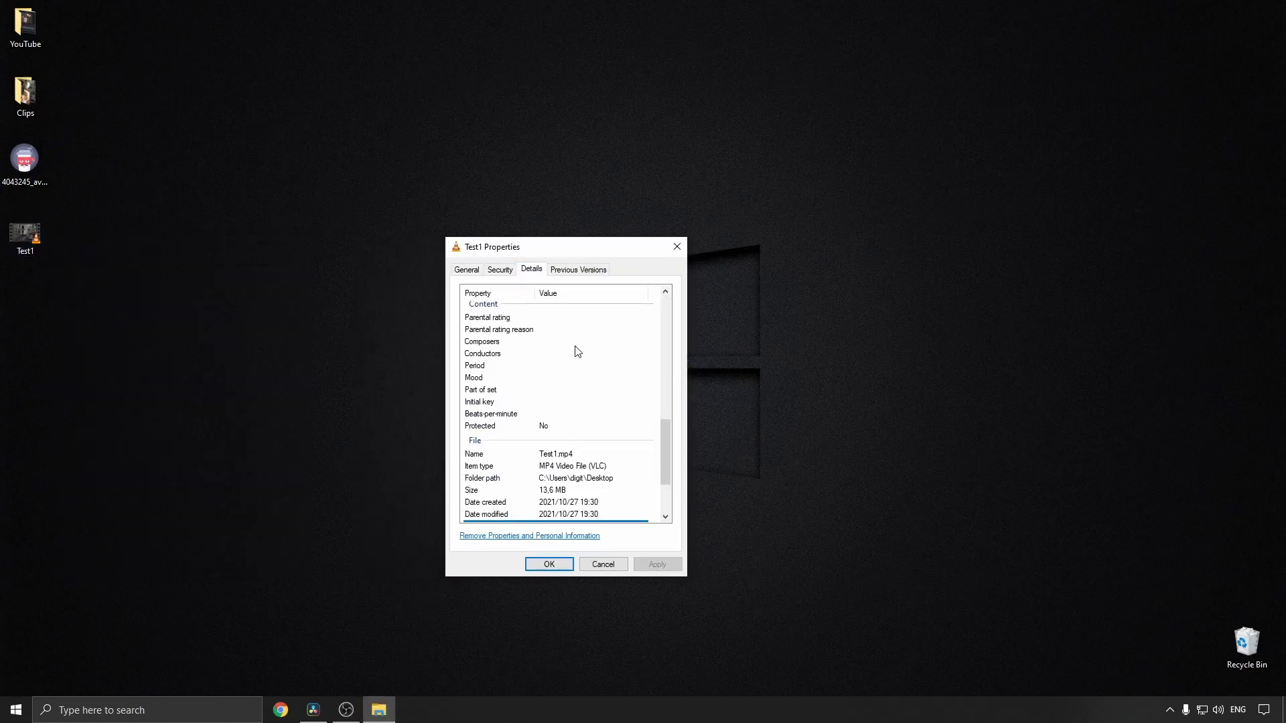
scroll(down, 3)
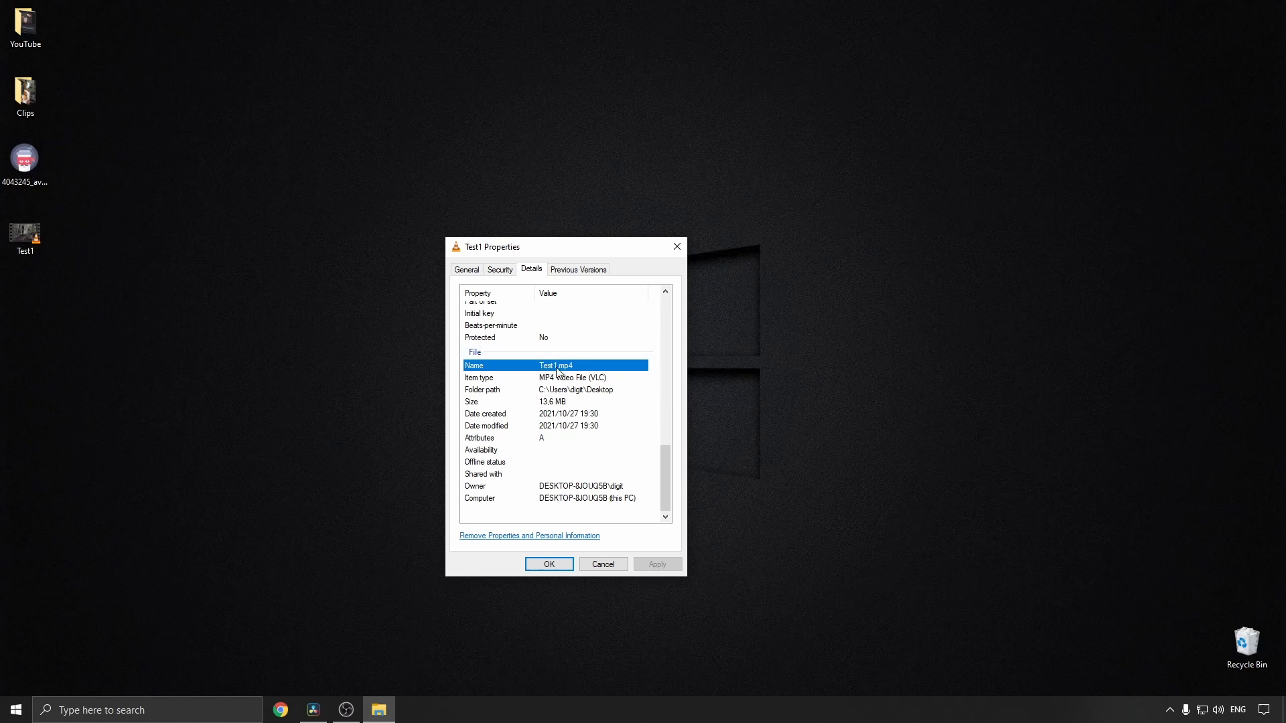